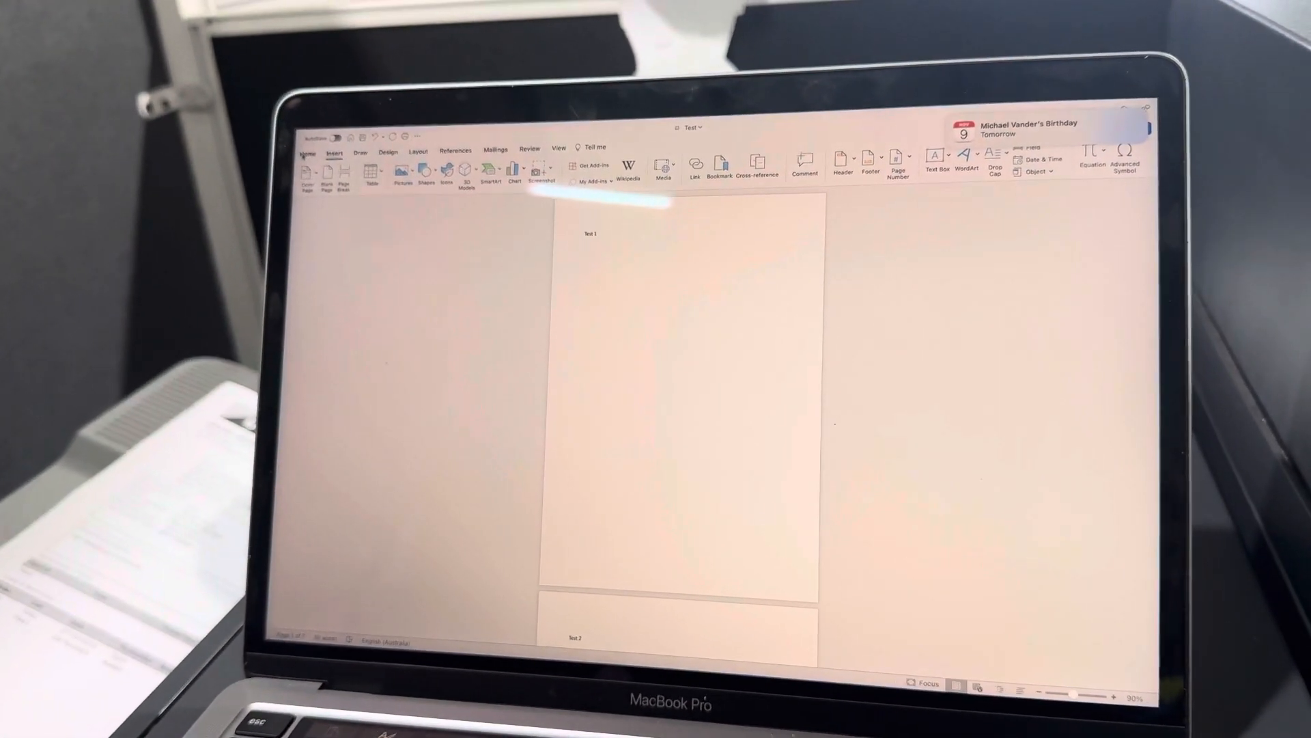
# Step: Show the Home ribbon's formatting and style options for the Test document
pyautogui.click(294, 149)
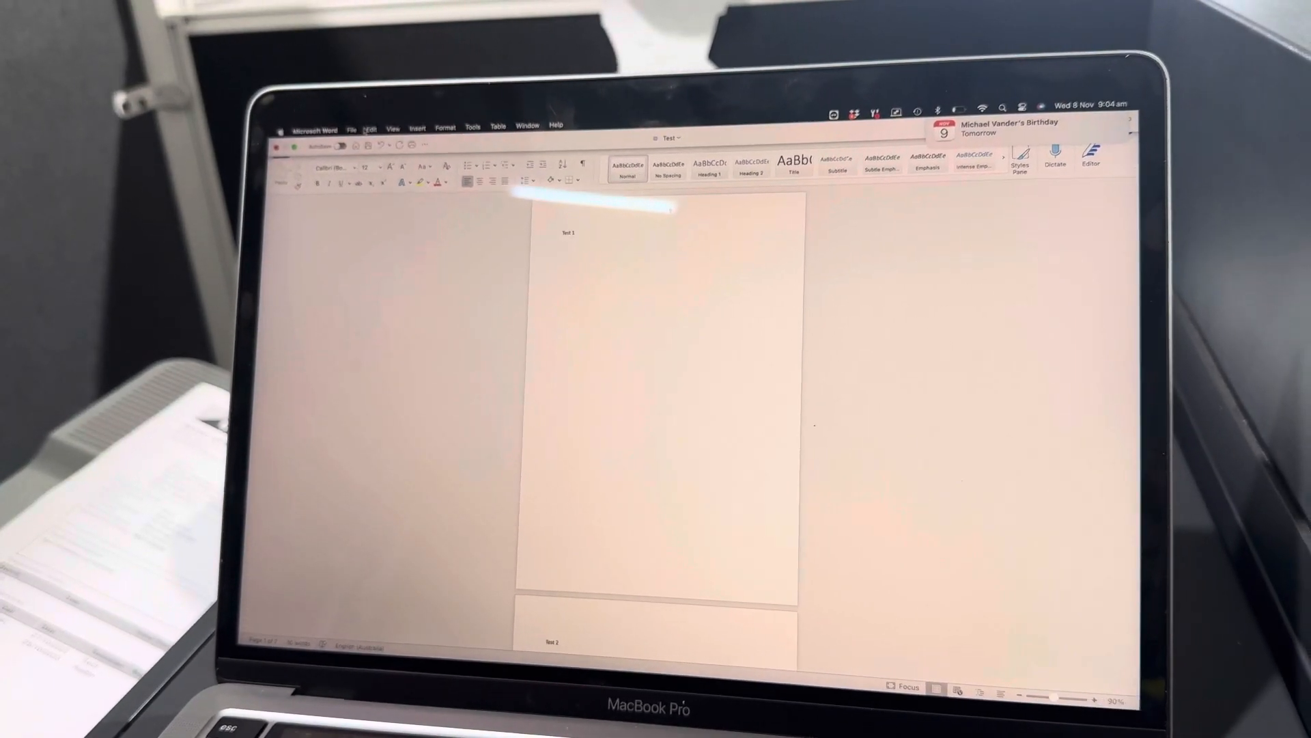
# Step: Open print settings for the Konica Minolta c750i PCL printer with Printer Options expanded
pyautogui.click(350, 126)
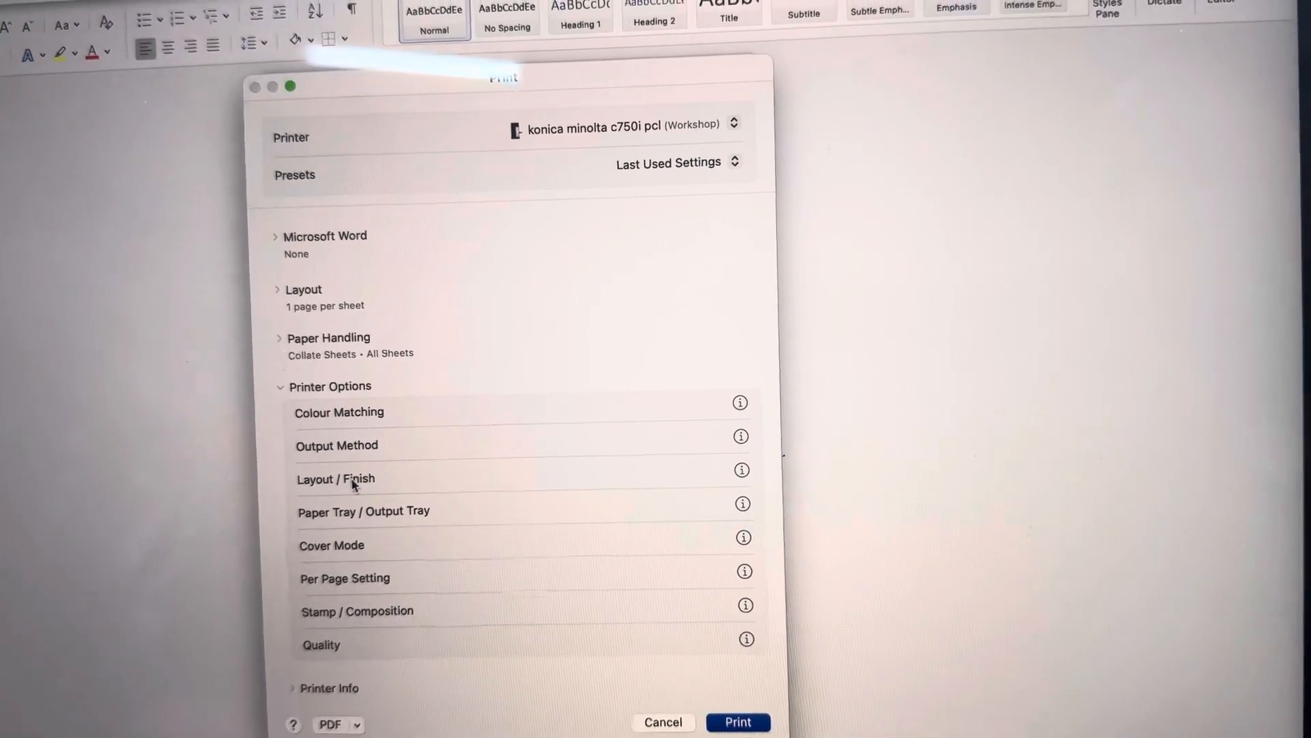
# Step: Set Konica Minolta Layout/Finish stapling to 2 Position
pyautogui.click(336, 478)
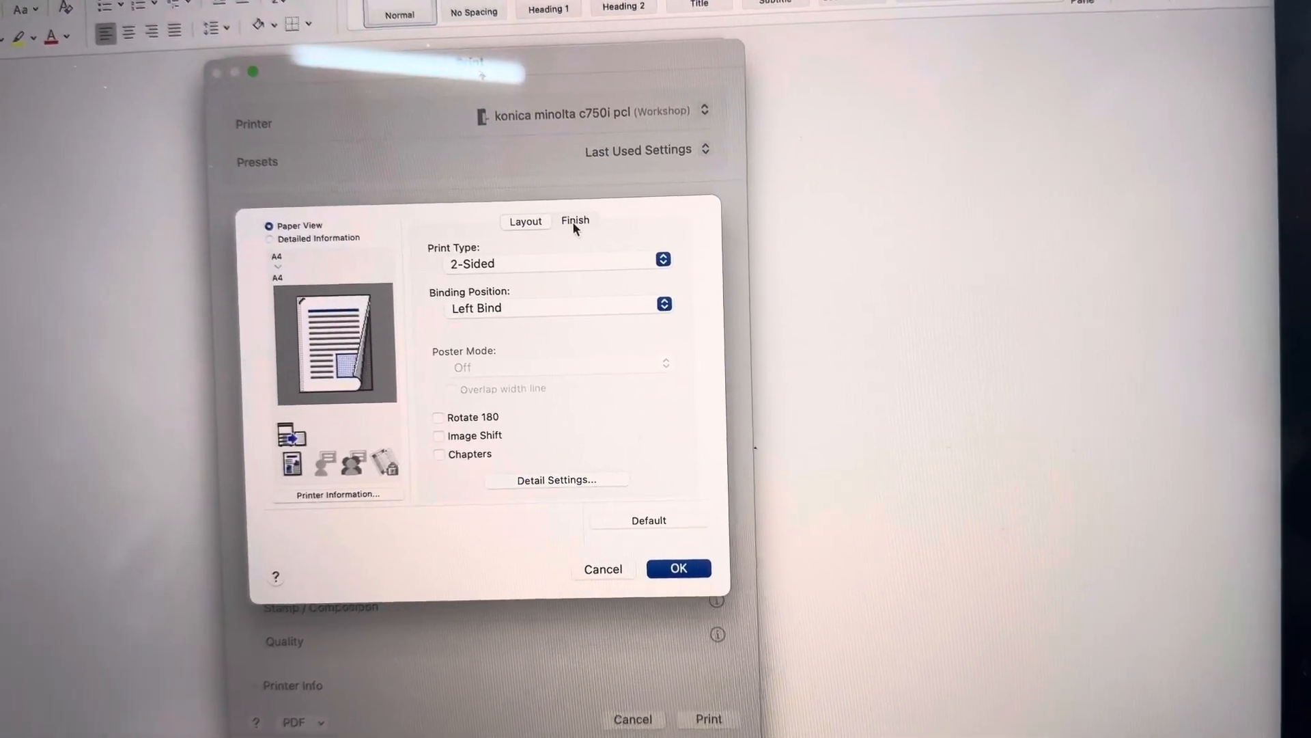
pyautogui.click(575, 220)
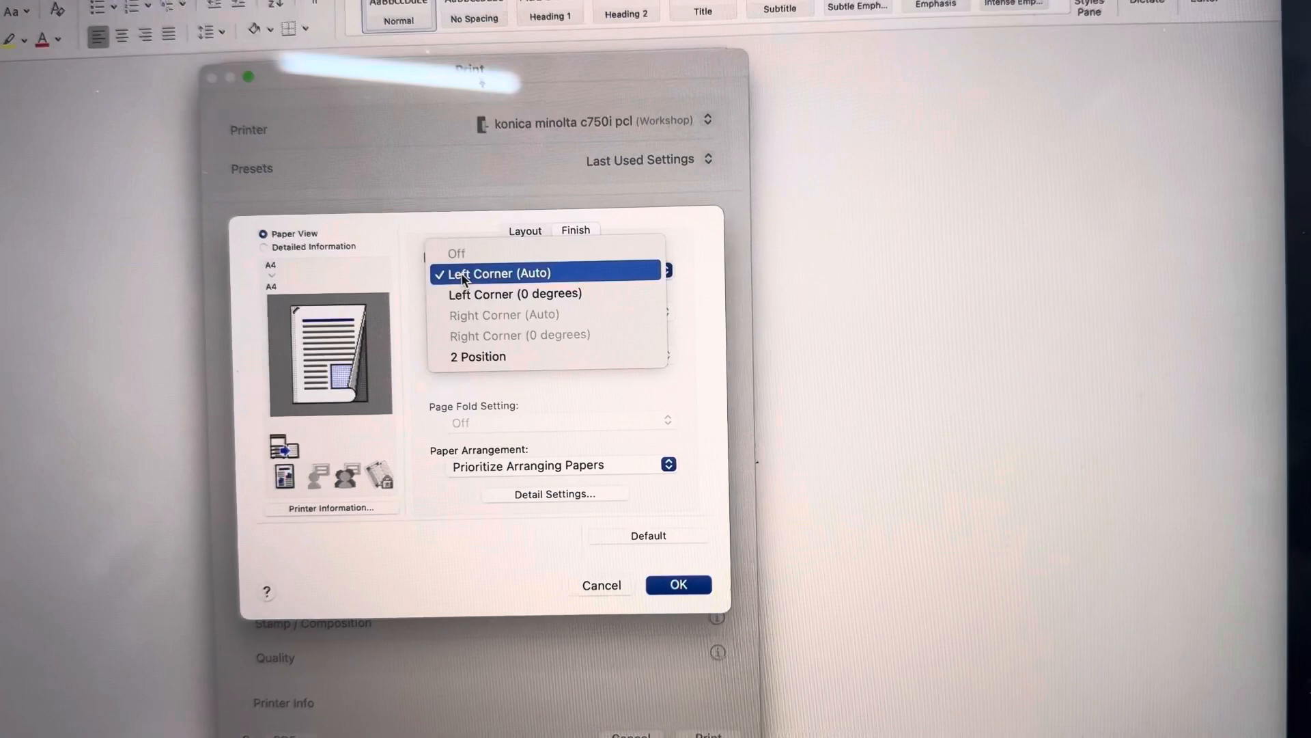
pyautogui.click(478, 356)
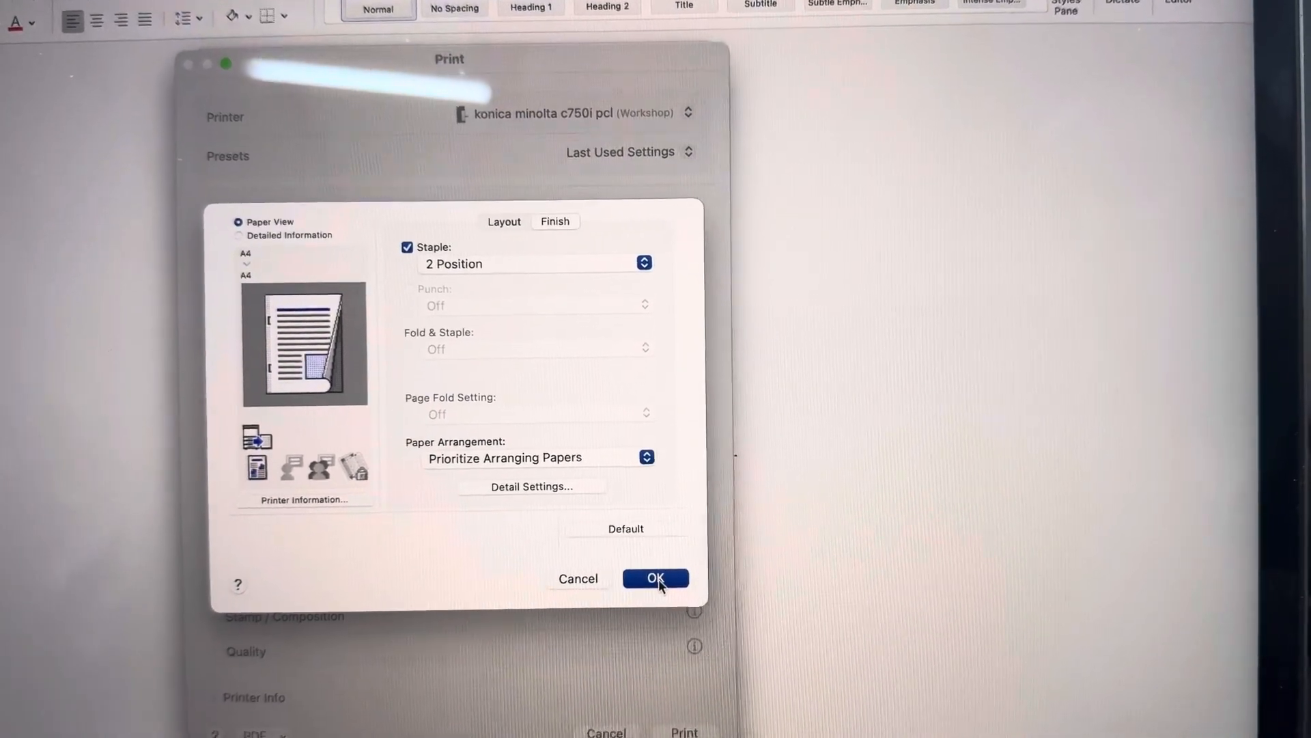
# Step: Confirm the two-position staple finishing and print the document
pyautogui.click(655, 578)
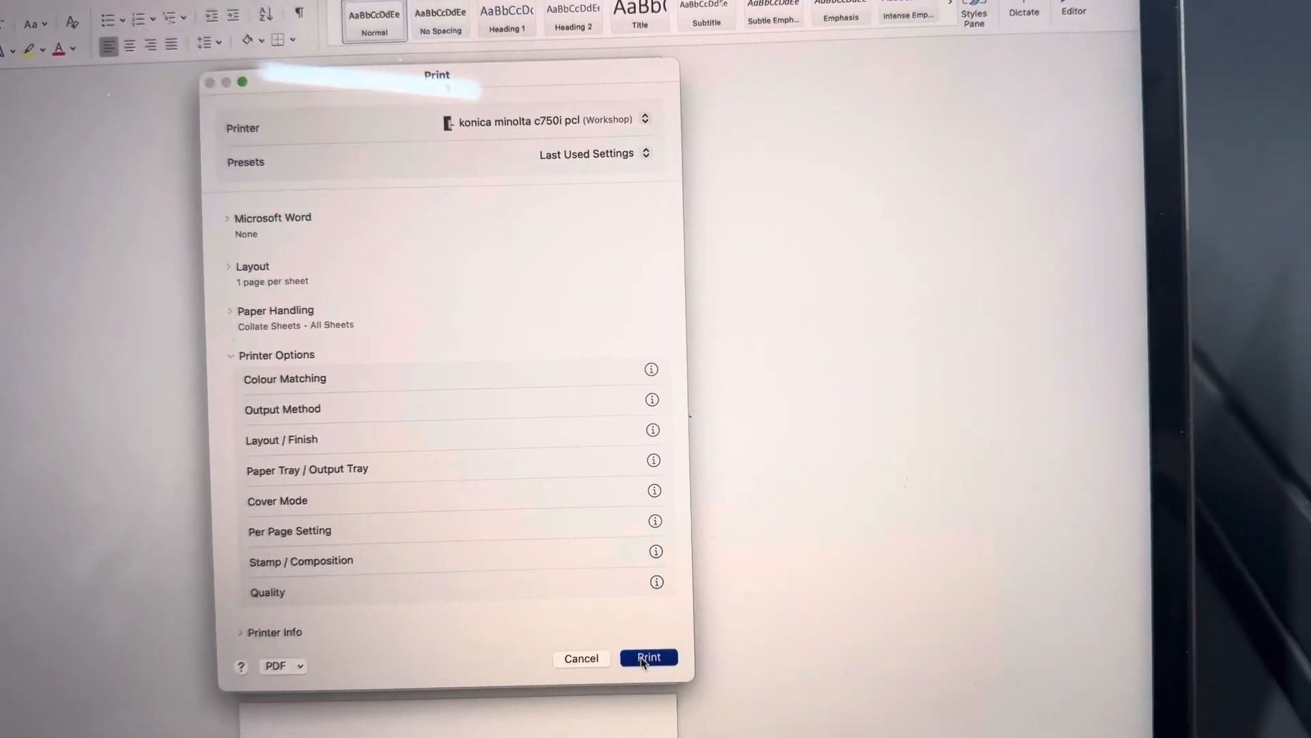
pyautogui.click(648, 657)
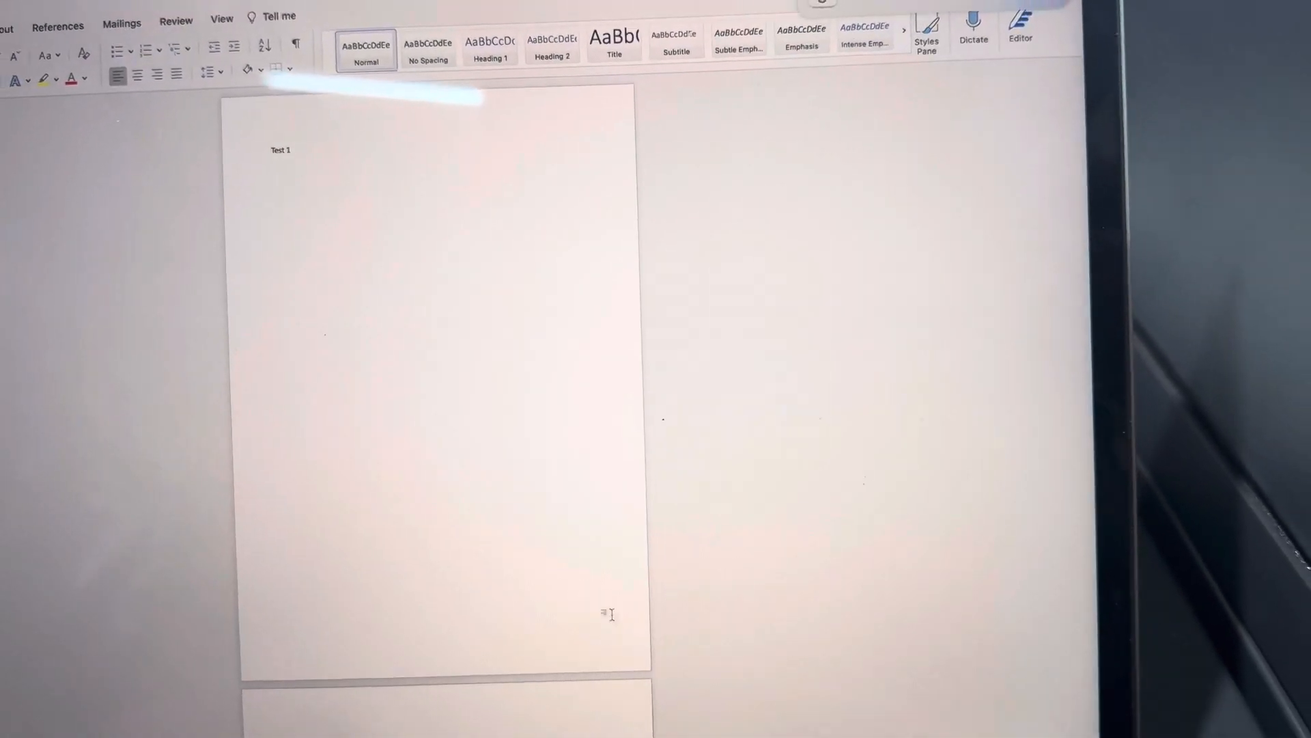